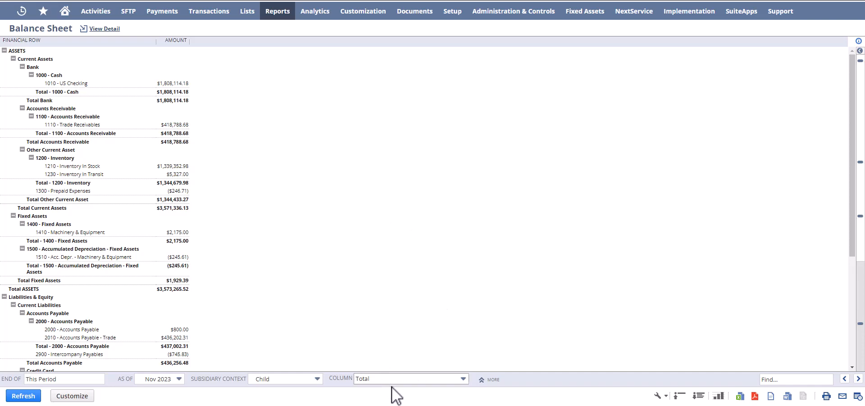
Open the Balance Sheet in the Financial Report Builder as 'Custom Balance Sheet' via Customize.
click(71, 396)
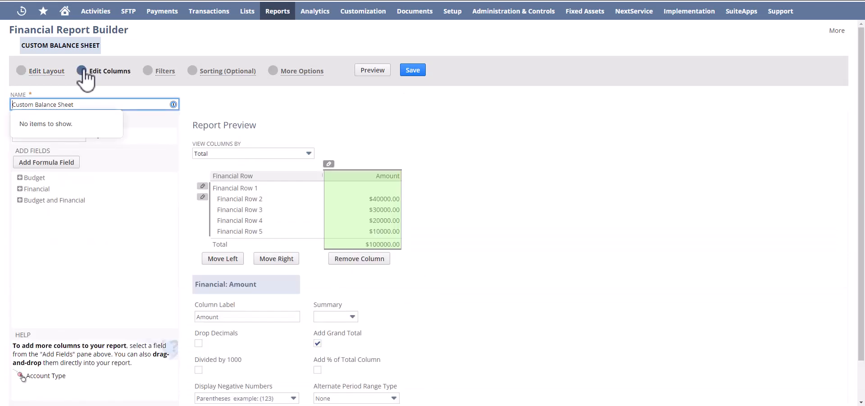